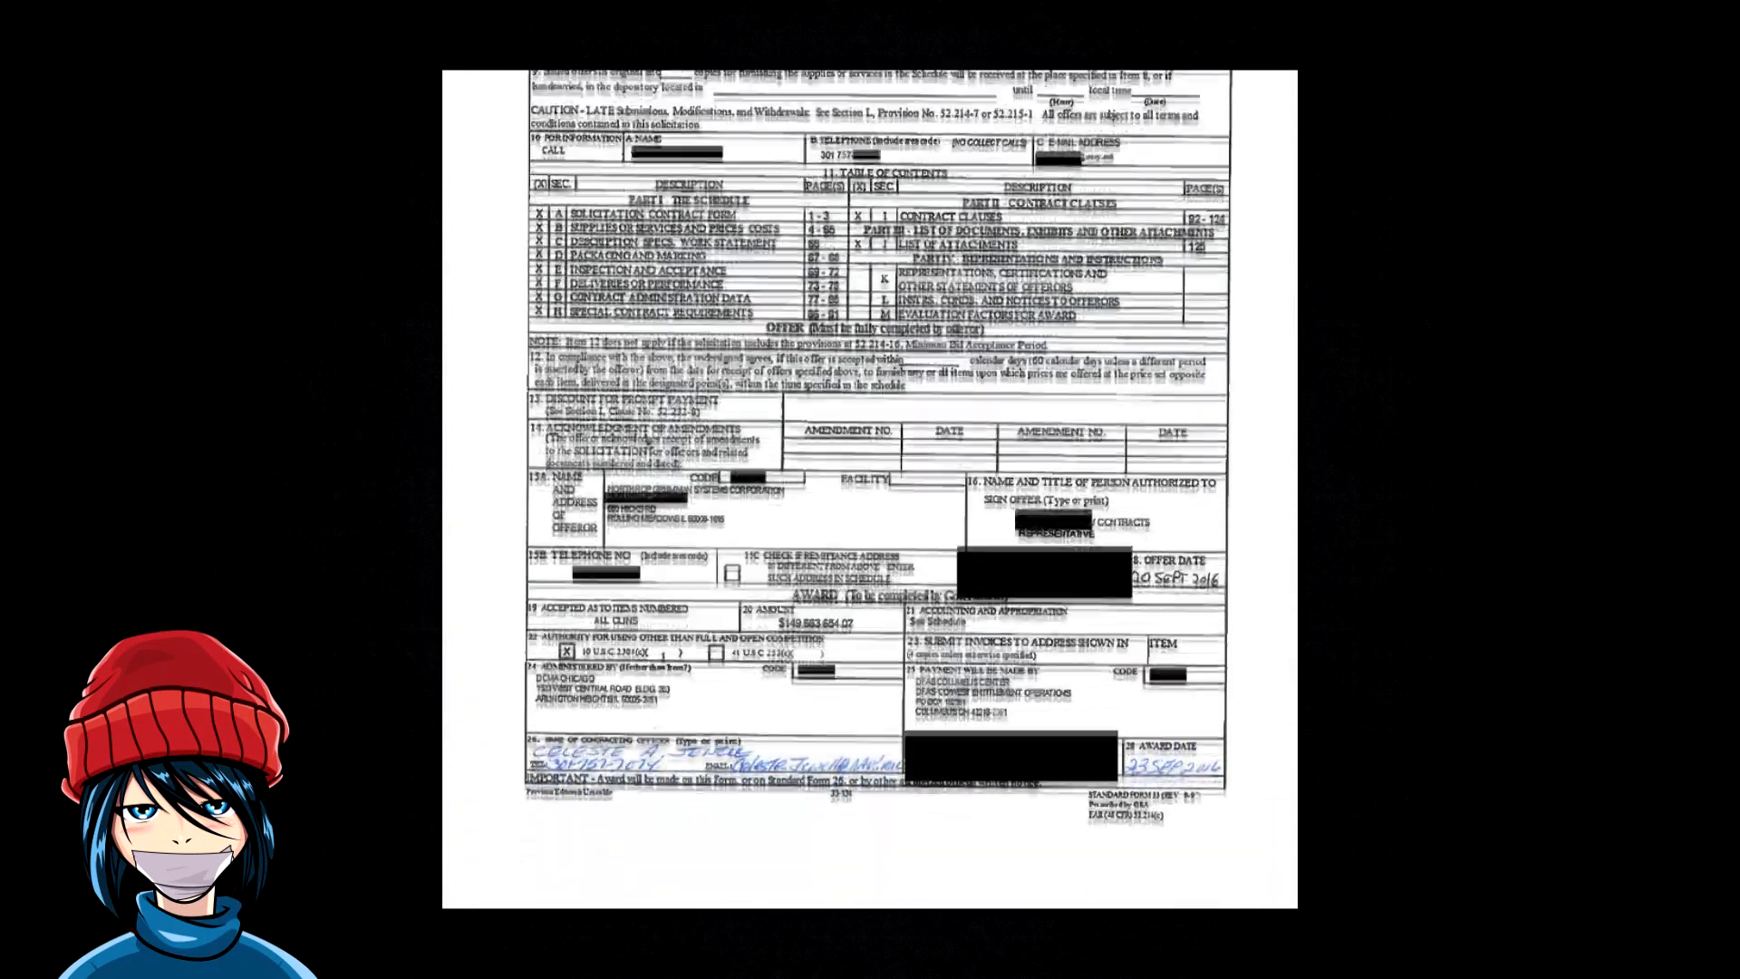
pyautogui.scroll(-3)
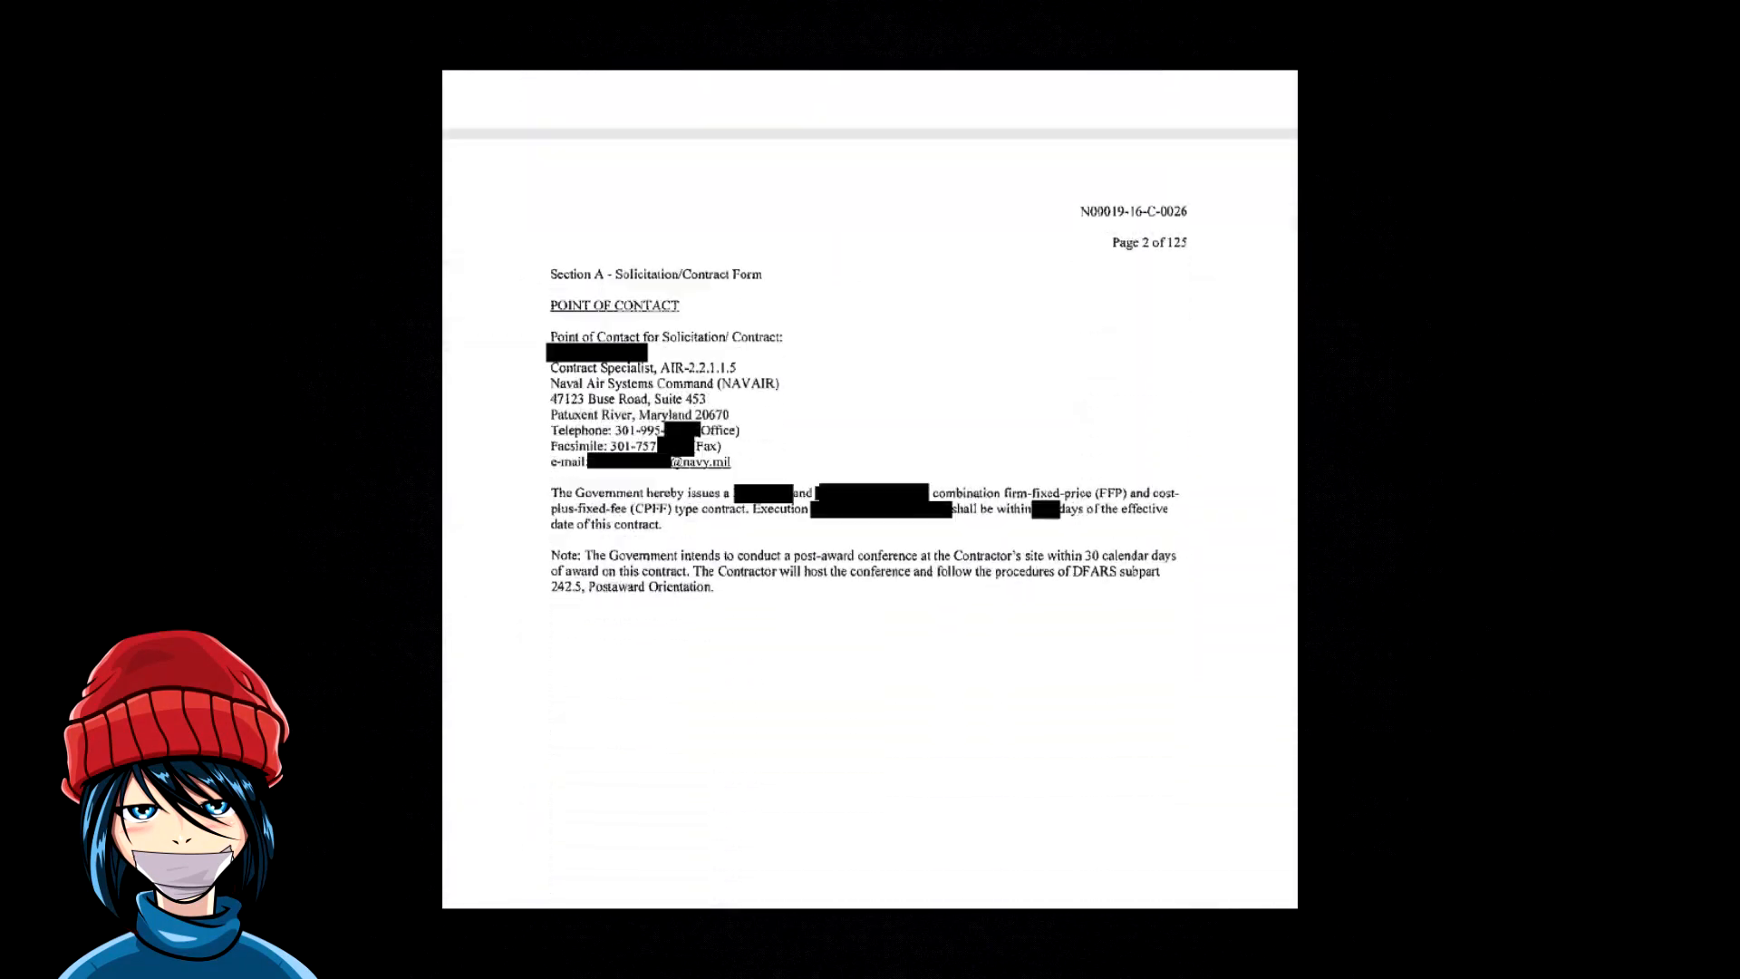
pyautogui.scroll(3)
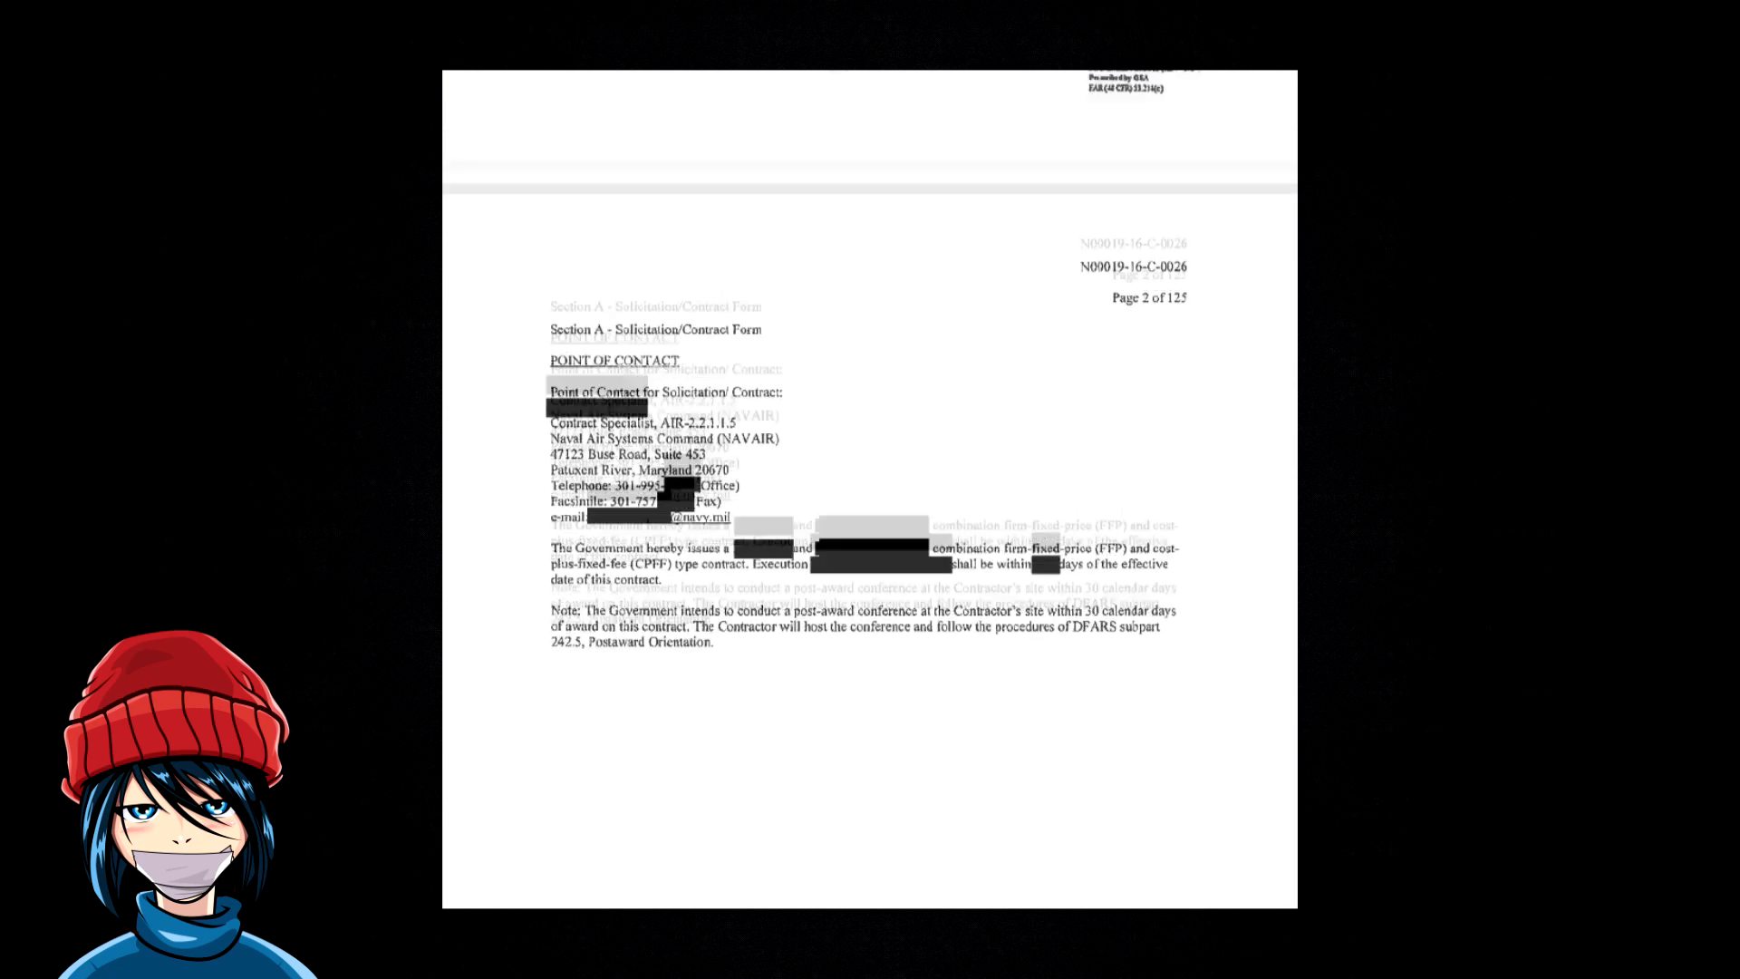